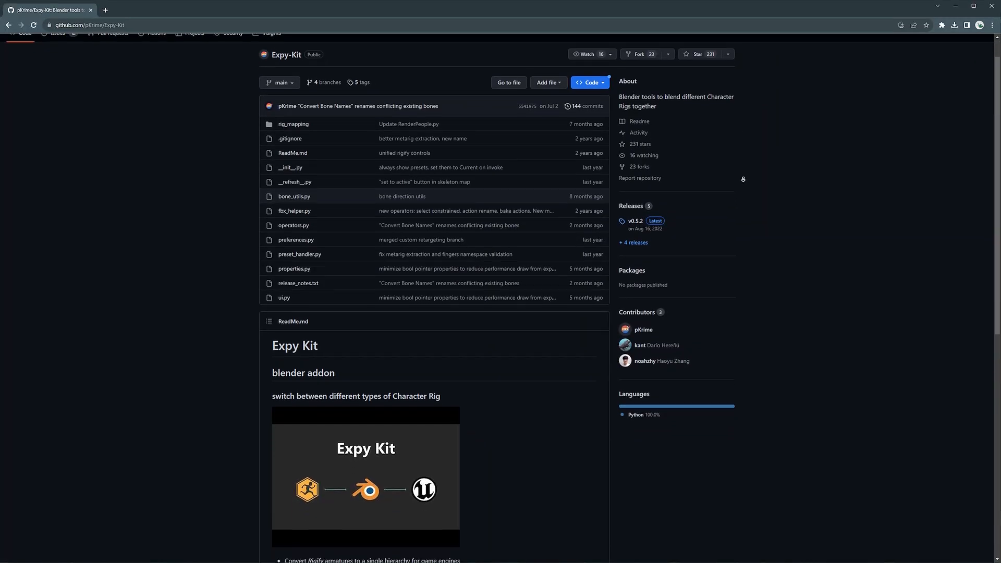
- Scroll through the Expy-Kit README down to the How to use section and back up
{"action": "scroll", "scroll_direction": "down", "scroll_amount": 3}
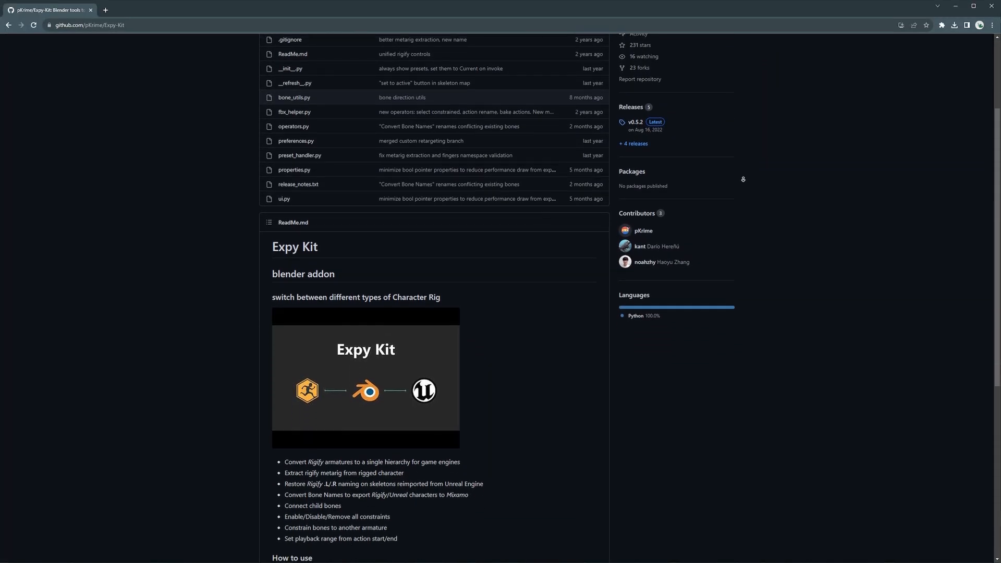
{"action": "scroll", "scroll_direction": "down", "scroll_amount": 3}
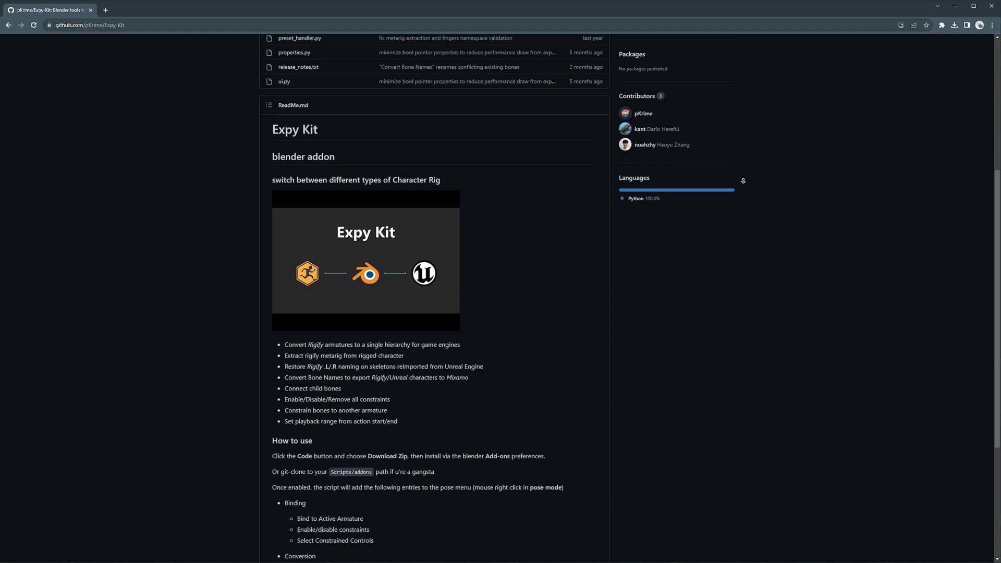
{"action": "scroll", "scroll_direction": "down", "scroll_amount": 3}
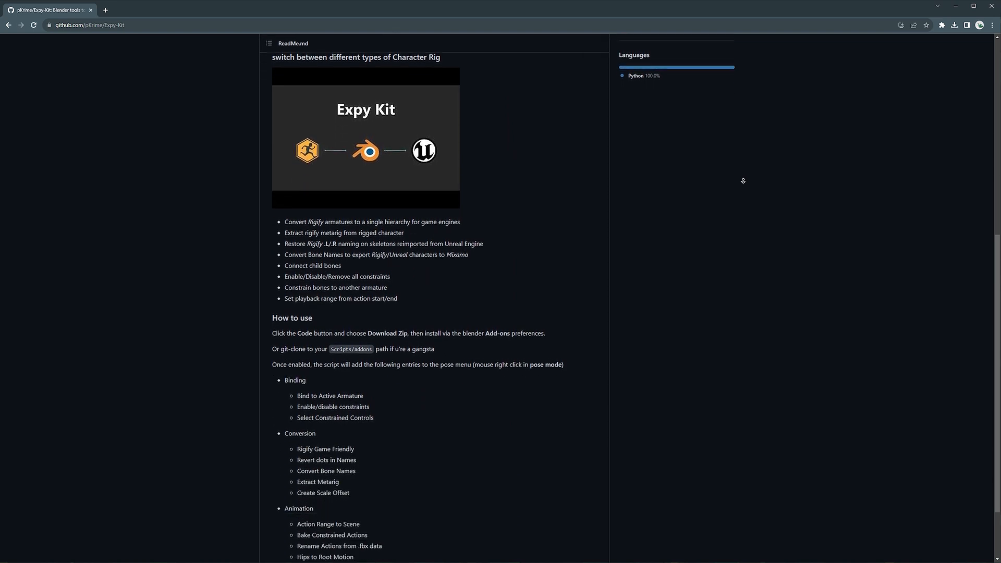
{"action": "scroll", "scroll_direction": "down", "scroll_amount": 3}
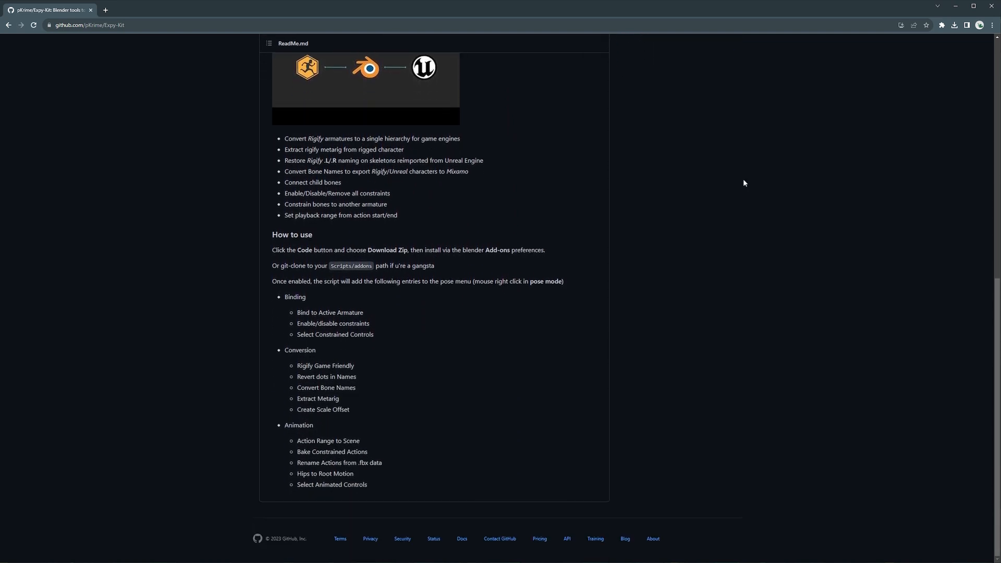
{"action": "scroll", "scroll_direction": "up", "scroll_amount": 3}
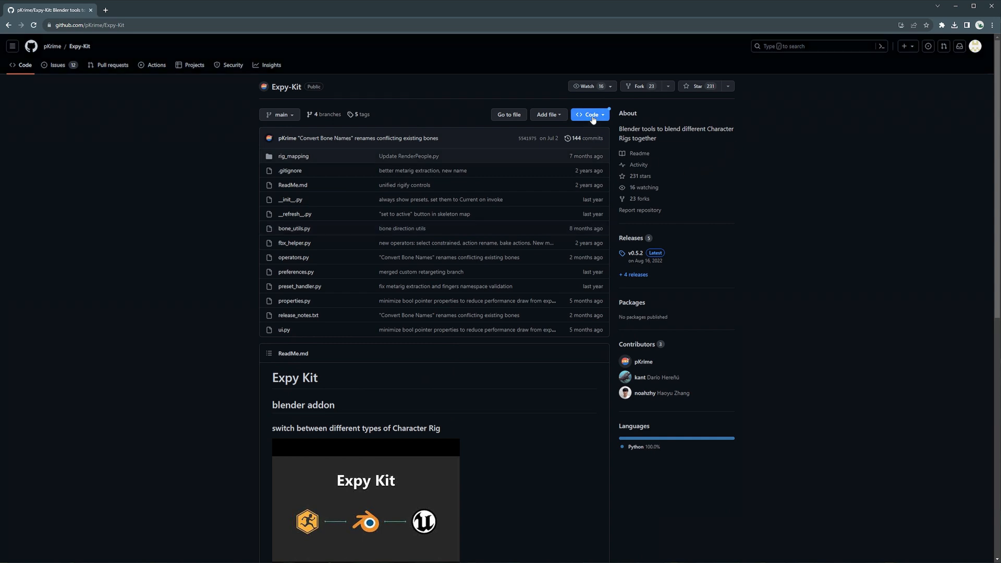
- Download the Expy-Kit repository as a ZIP via the green Code menu
{"action": "left_click", "coordinate": [588, 114]}
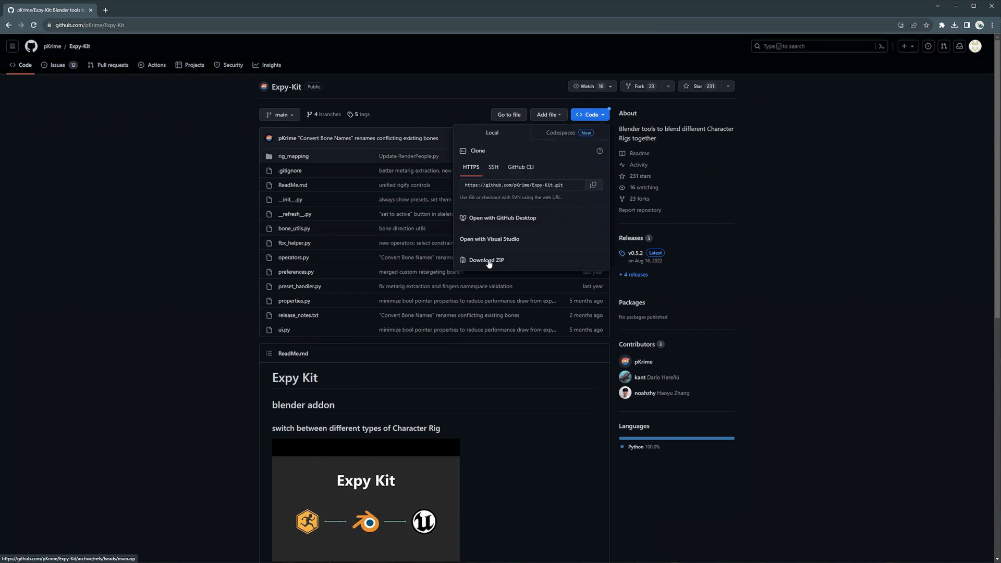
{"action": "left_click", "coordinate": [487, 260]}
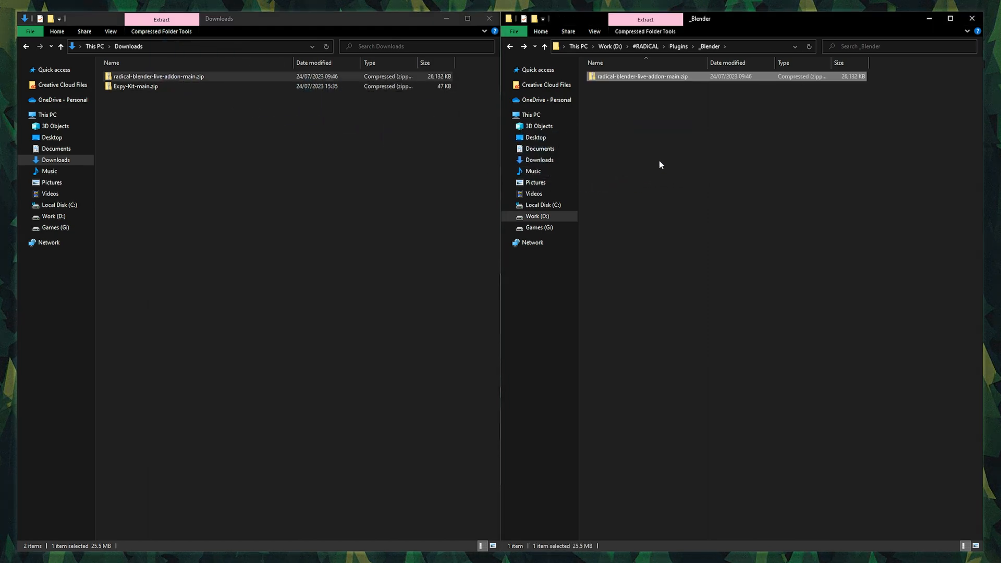
- Move Expy-Kit-main.zip from Downloads into the D:\#RADICAL\Plugins\_Blender folder
{"action": "left_click", "coordinate": [134, 86]}
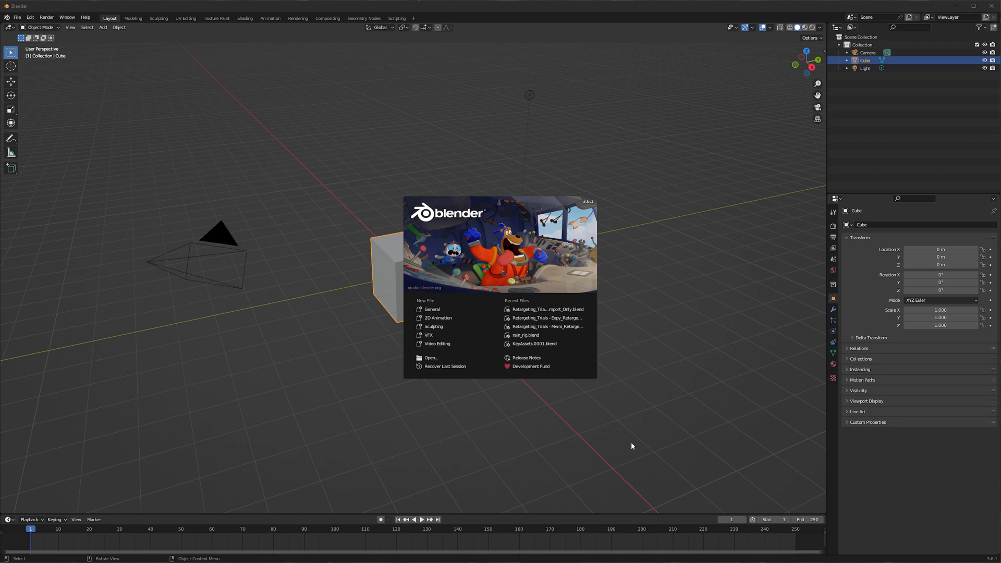
- Install radical-blender-live-addon-main.zip as an add-on from Blender Preferences
{"action": "left_click", "coordinate": [53, 27]}
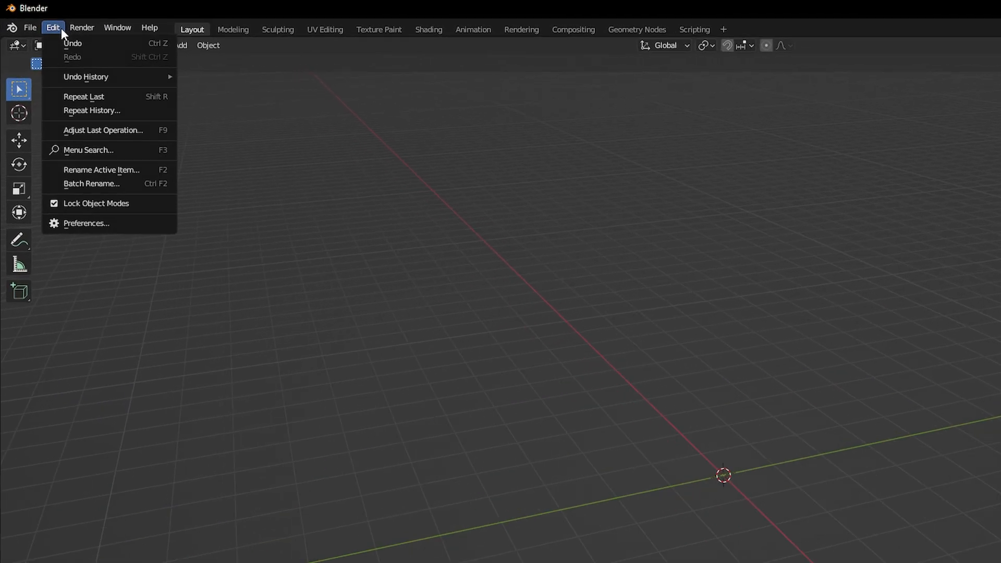
{"action": "left_click", "coordinate": [87, 223]}
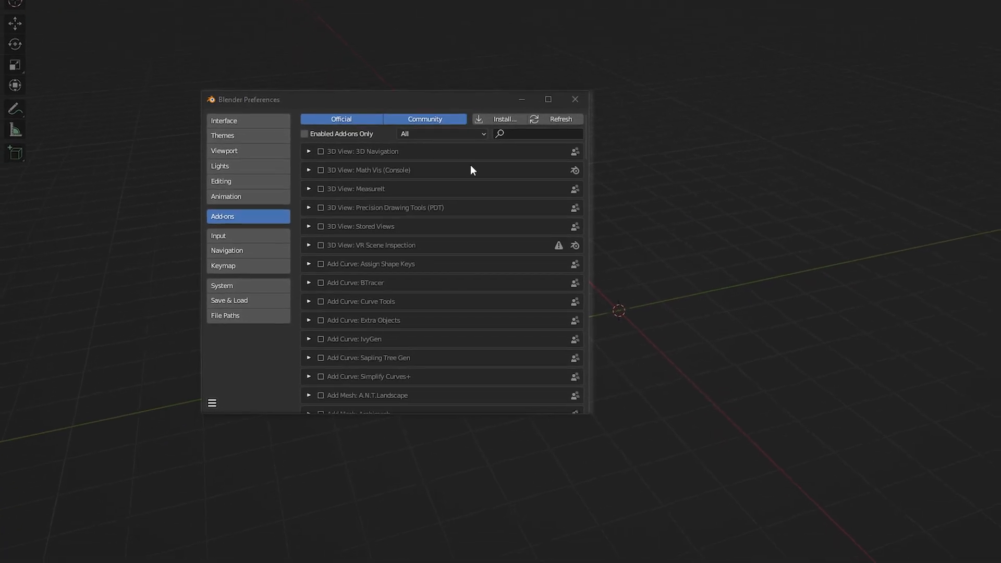
{"action": "left_click", "coordinate": [505, 119]}
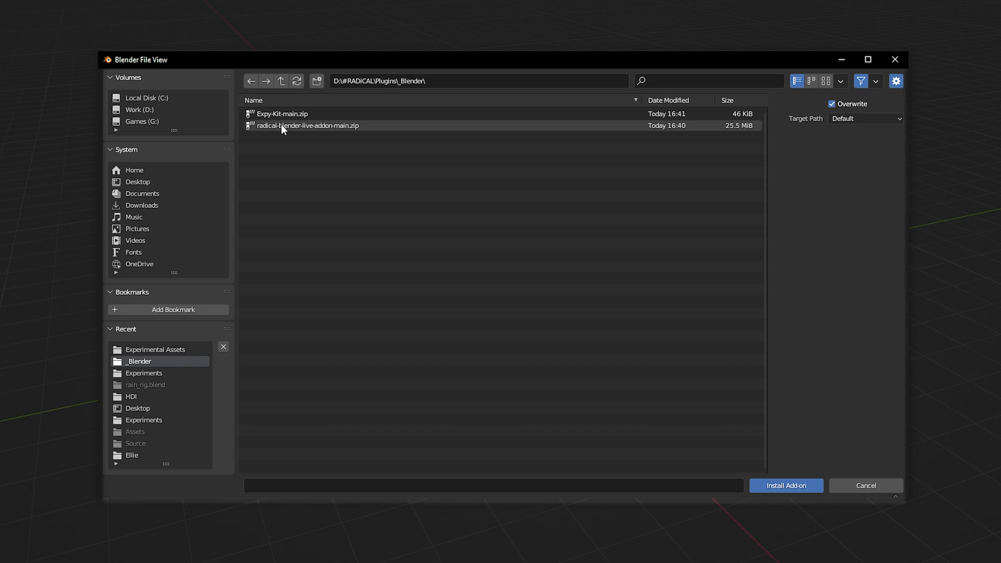
{"action": "left_click", "coordinate": [307, 125]}
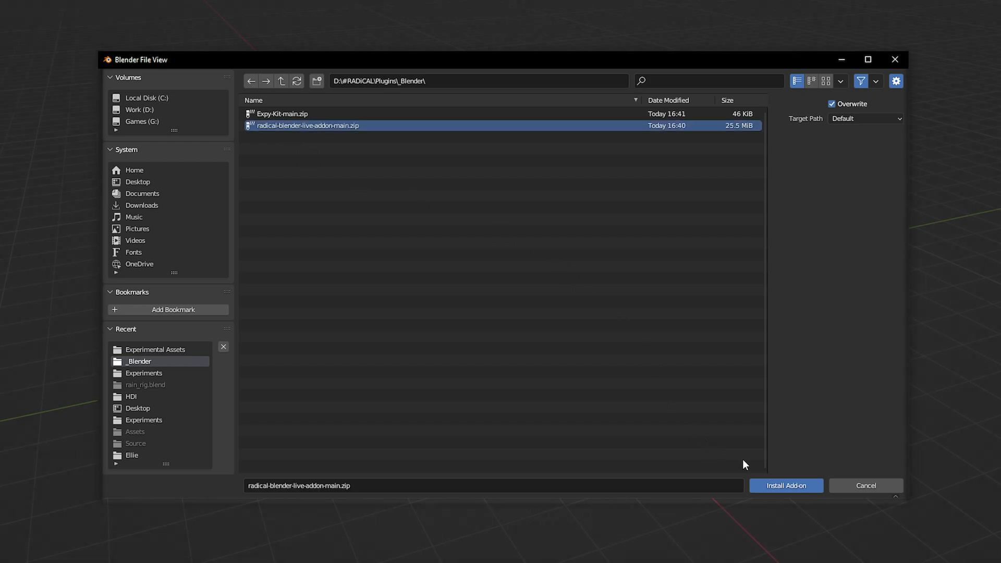
{"action": "left_click", "coordinate": [785, 484]}
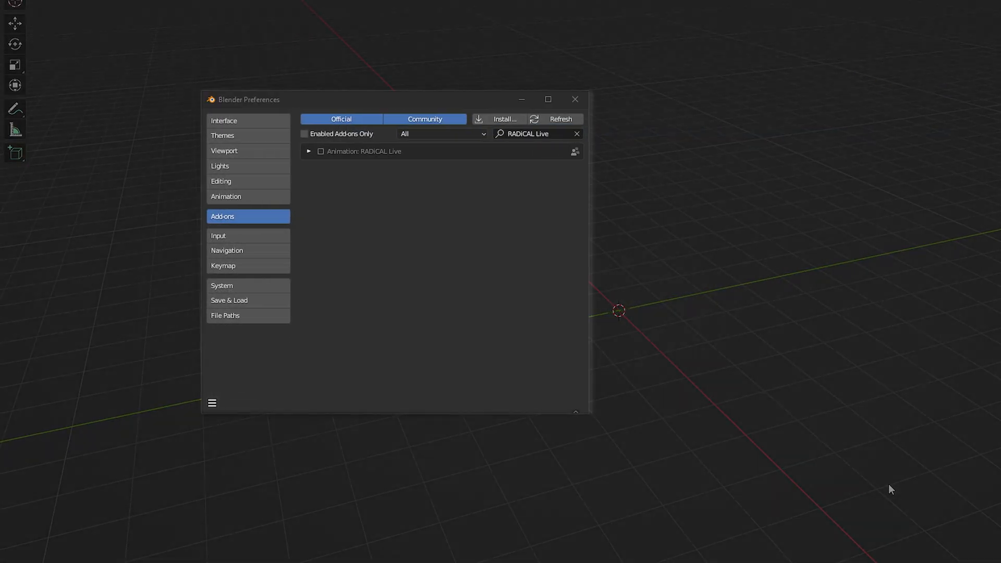
- Enable the Animation: RADICAL Live add-on and start installing another add-on from file
{"action": "left_click", "coordinate": [309, 152]}
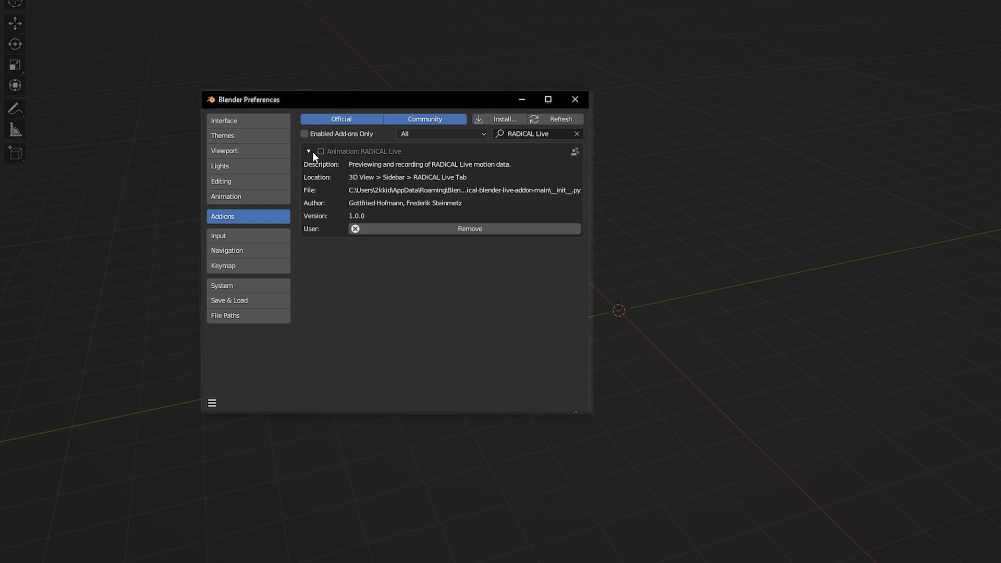
{"action": "mouse_move", "coordinate": [322, 157]}
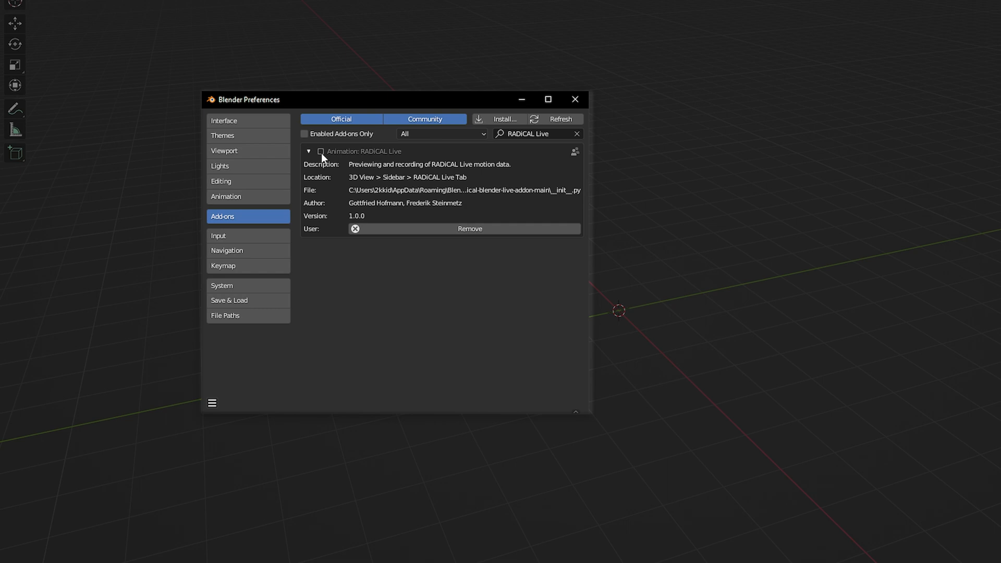
{"action": "left_click", "coordinate": [320, 151]}
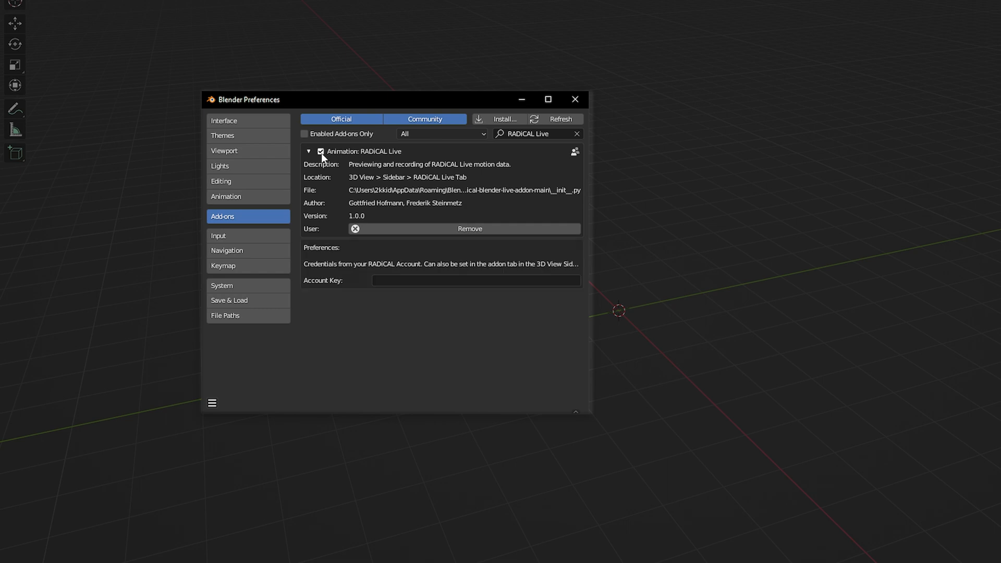
{"action": "left_click", "coordinate": [501, 119]}
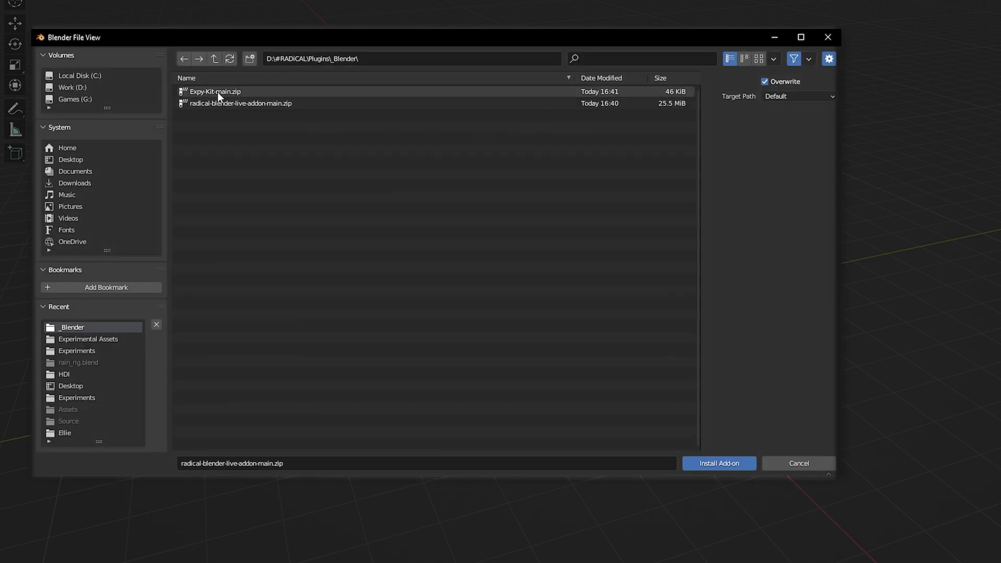
- Install Expy-Kit-main.zip, enable Rigging: Expy Kit, and close the Preferences window
{"action": "left_click", "coordinate": [718, 463]}
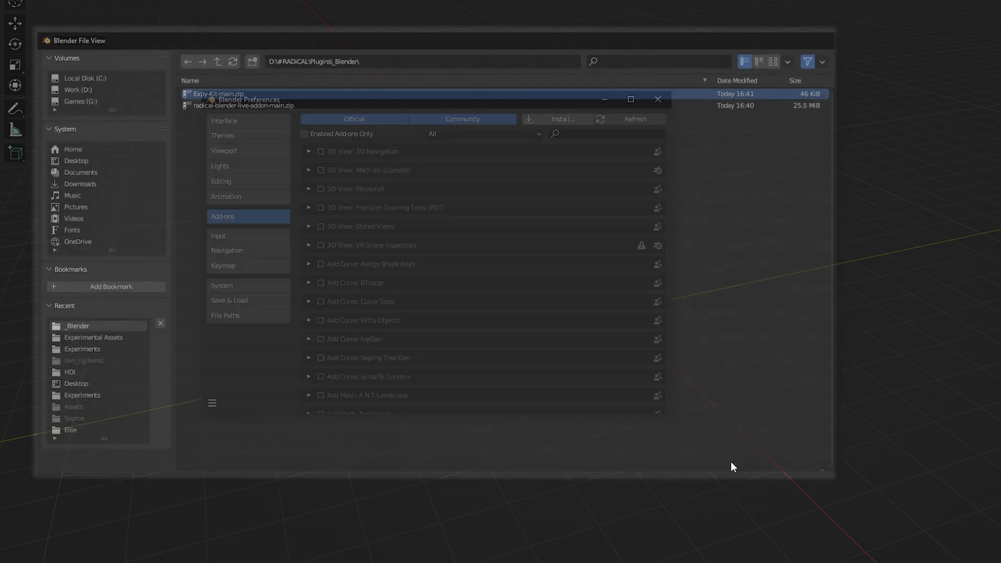
{"action": "left_click", "coordinate": [561, 119]}
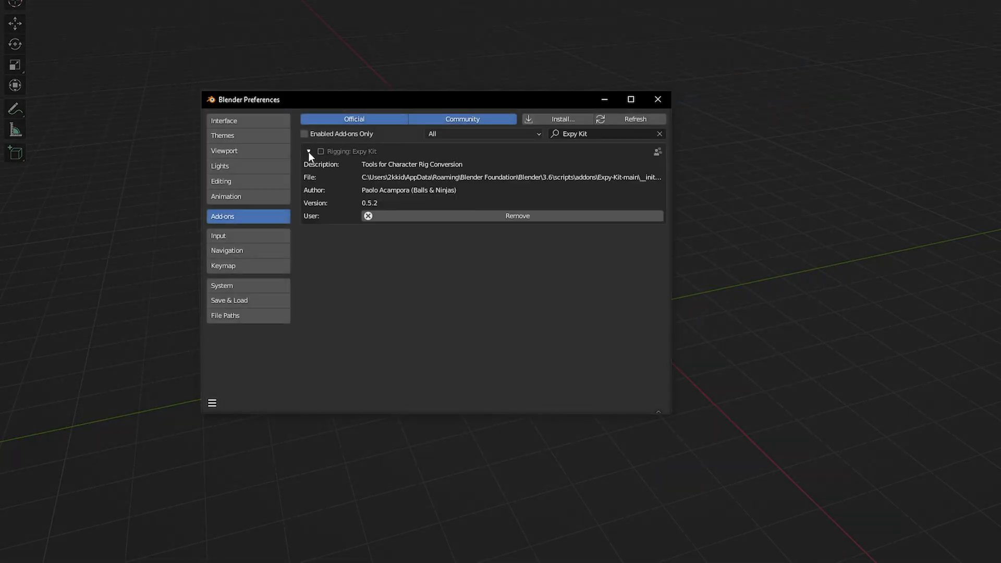
{"action": "left_click", "coordinate": [320, 151]}
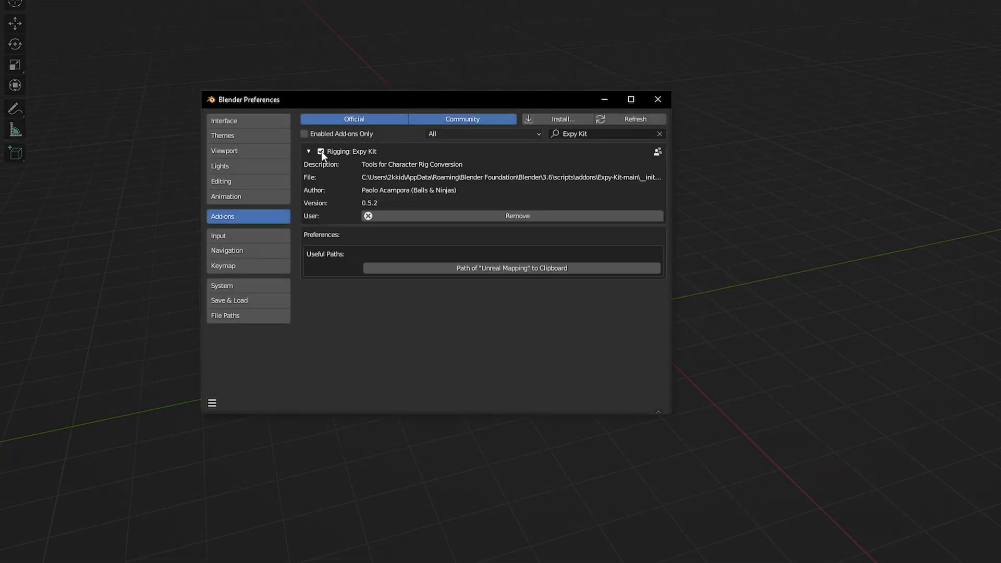
{"action": "left_click", "coordinate": [657, 99]}
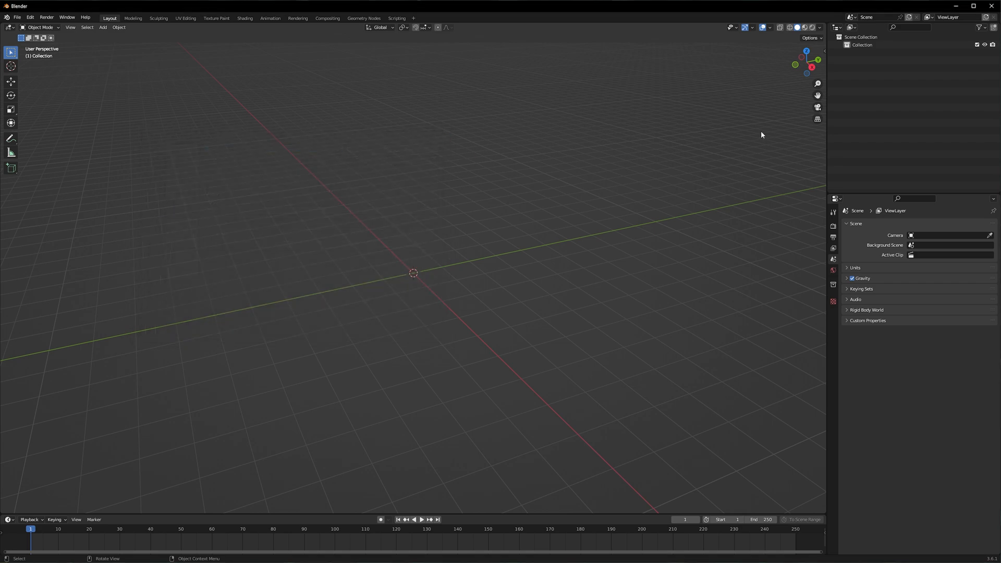